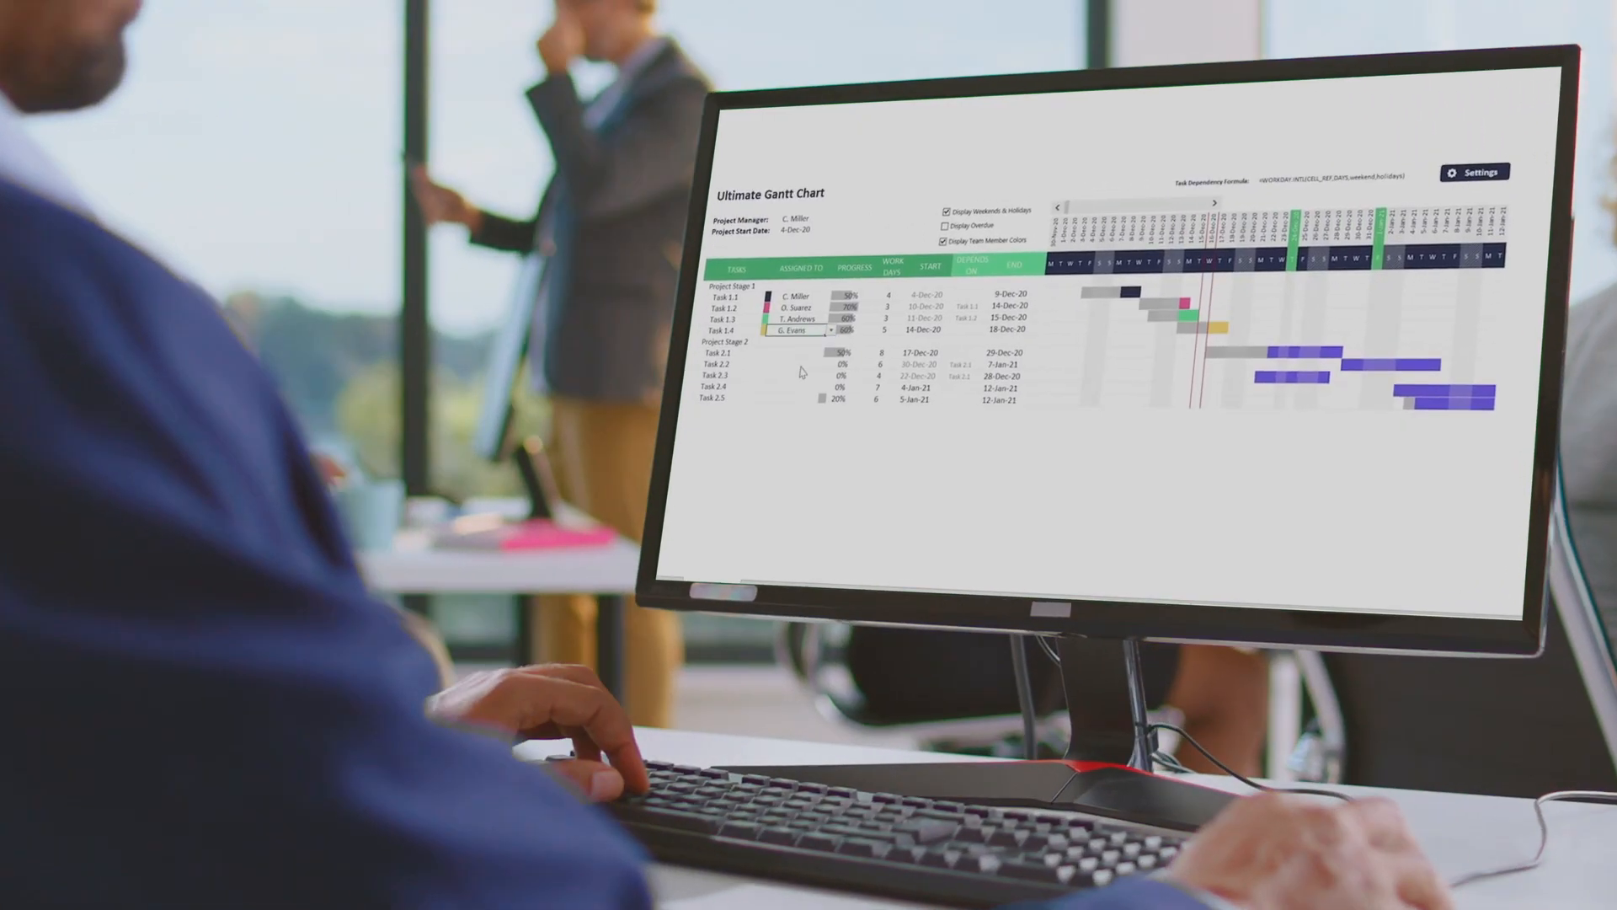
Select the Documents Collection component on the Product 1 details screen in Layout.
{"action": "left_click", "coordinate": [856, 369]}
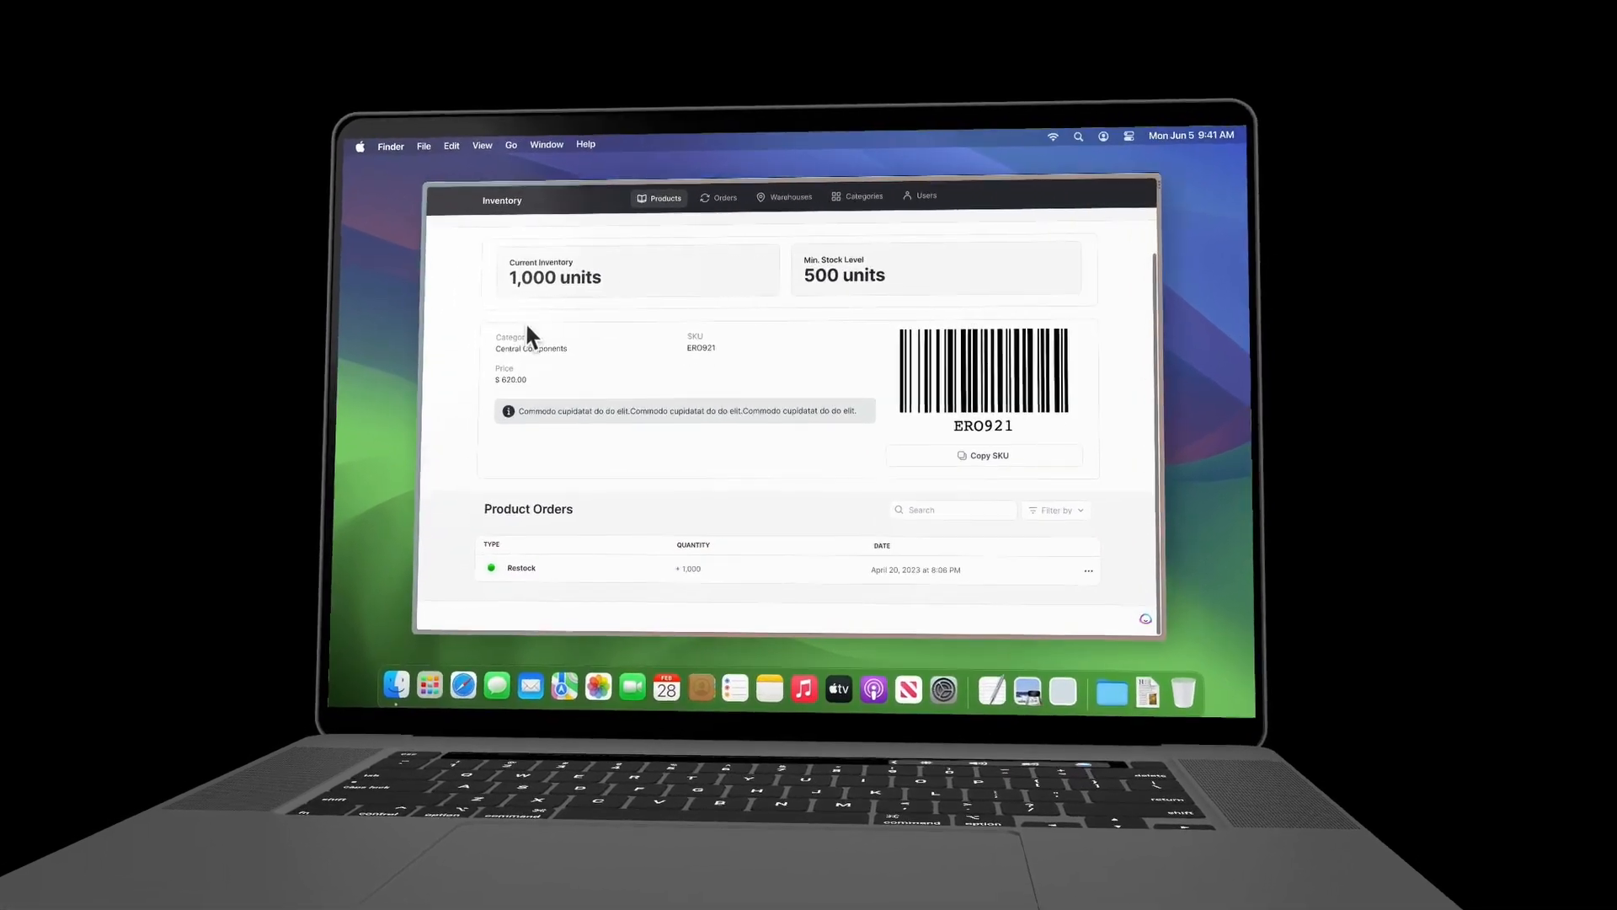
{"action": "left_click", "coordinate": [659, 199]}
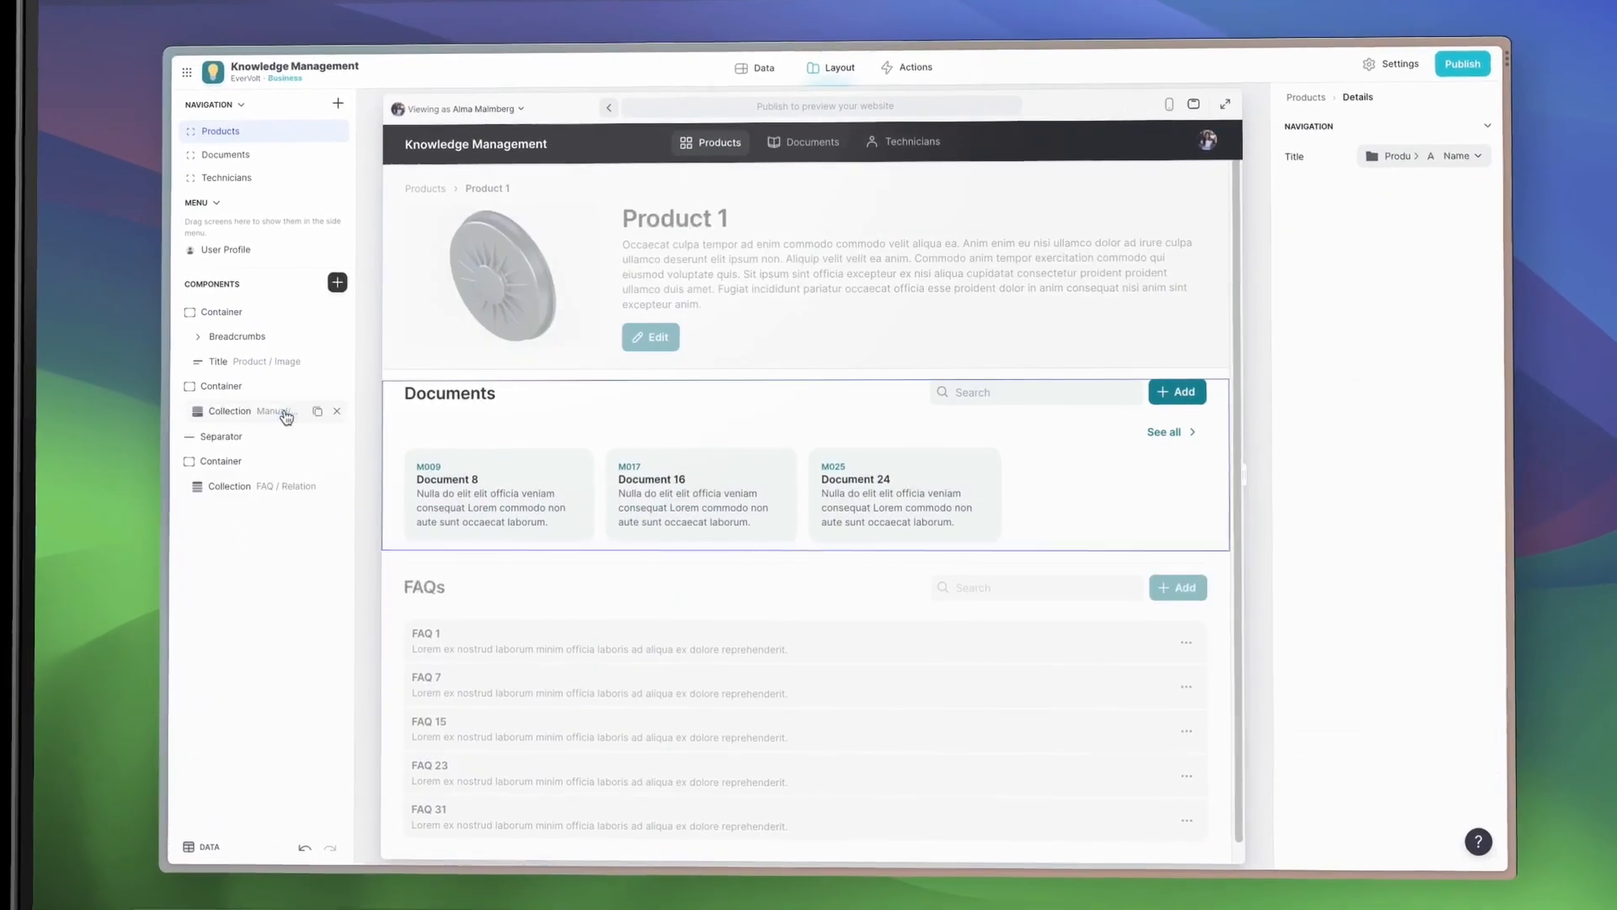
{"action": "left_click", "coordinate": [266, 485]}
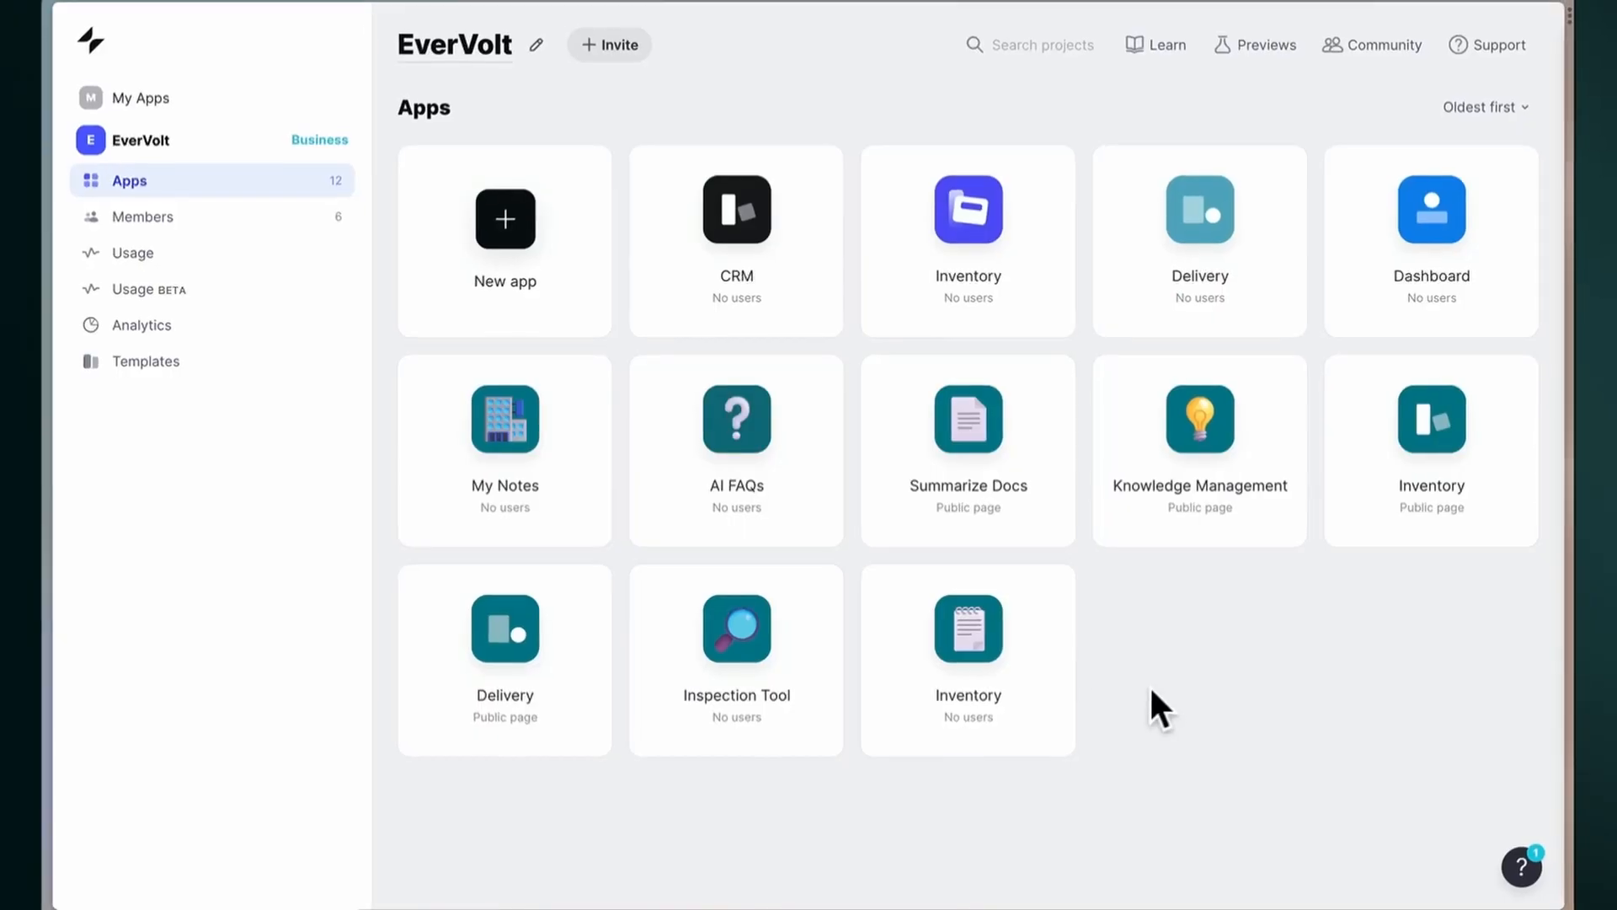
Create a new app and choose Excel as its data source.
{"action": "left_click", "coordinate": [505, 218]}
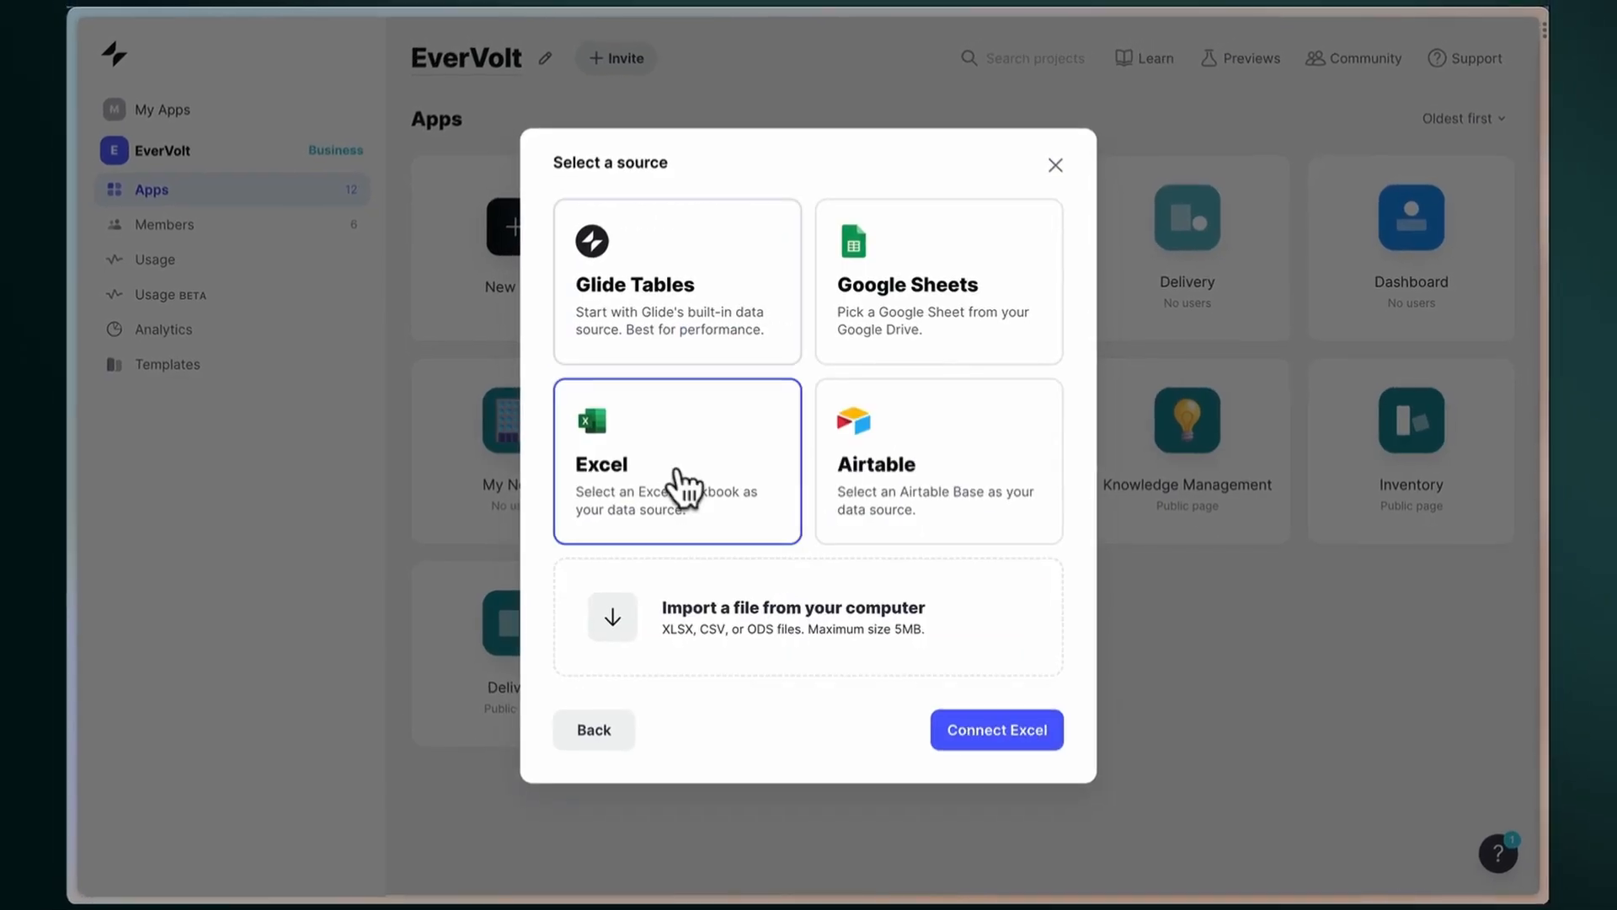
{"action": "left_click", "coordinate": [996, 729]}
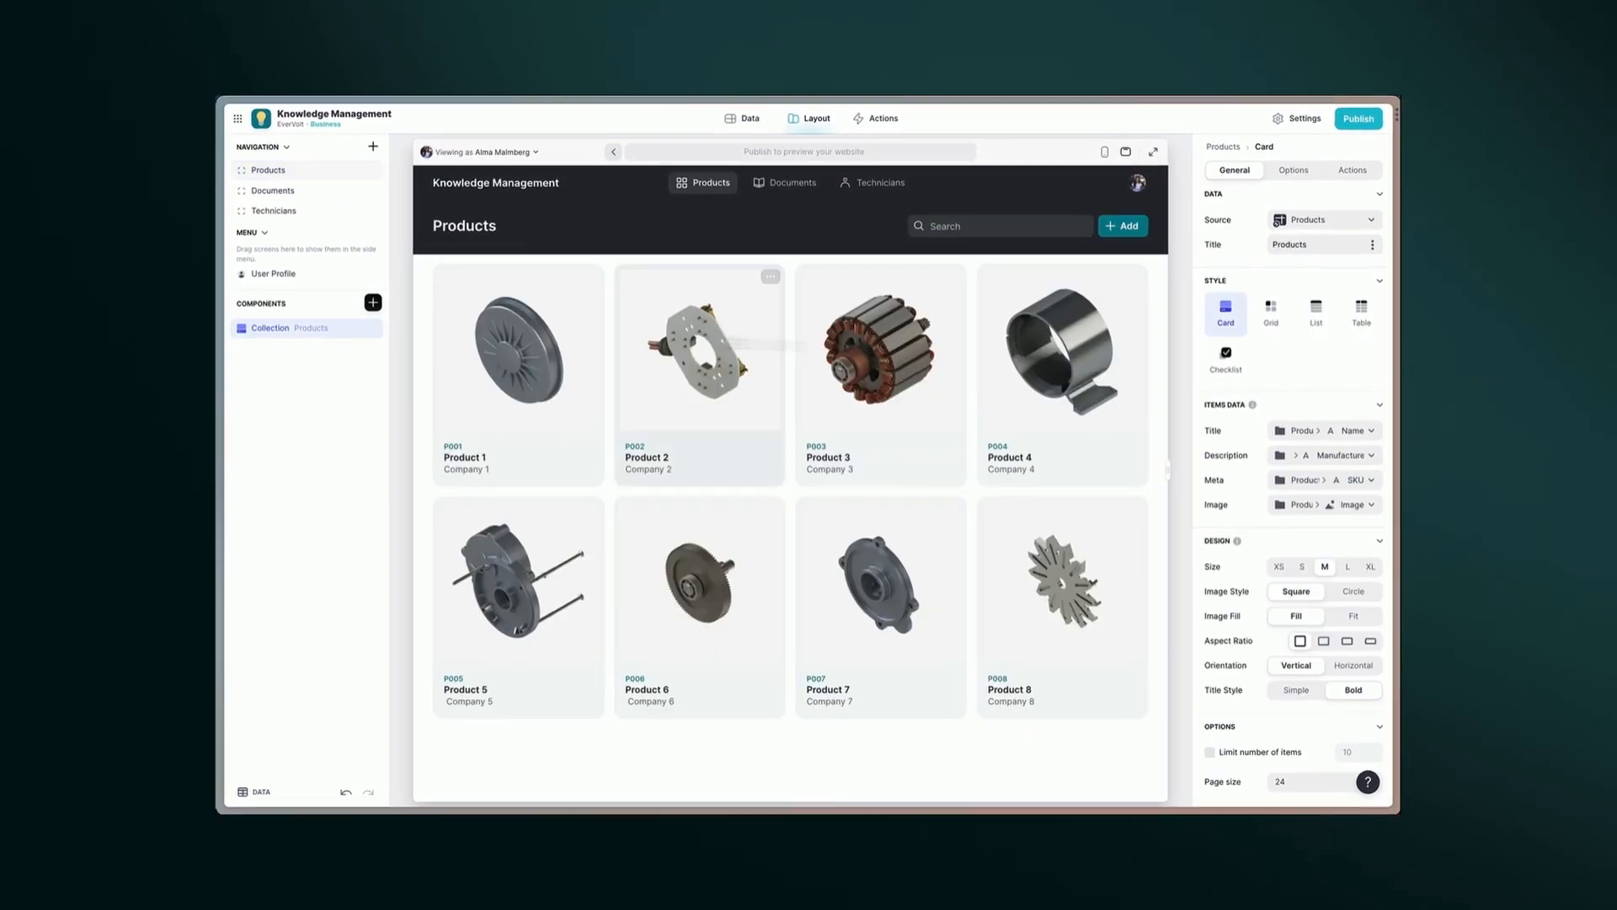
Select the Products Collection and style it as cards with title, description, meta and image.
{"action": "left_click", "coordinate": [517, 351]}
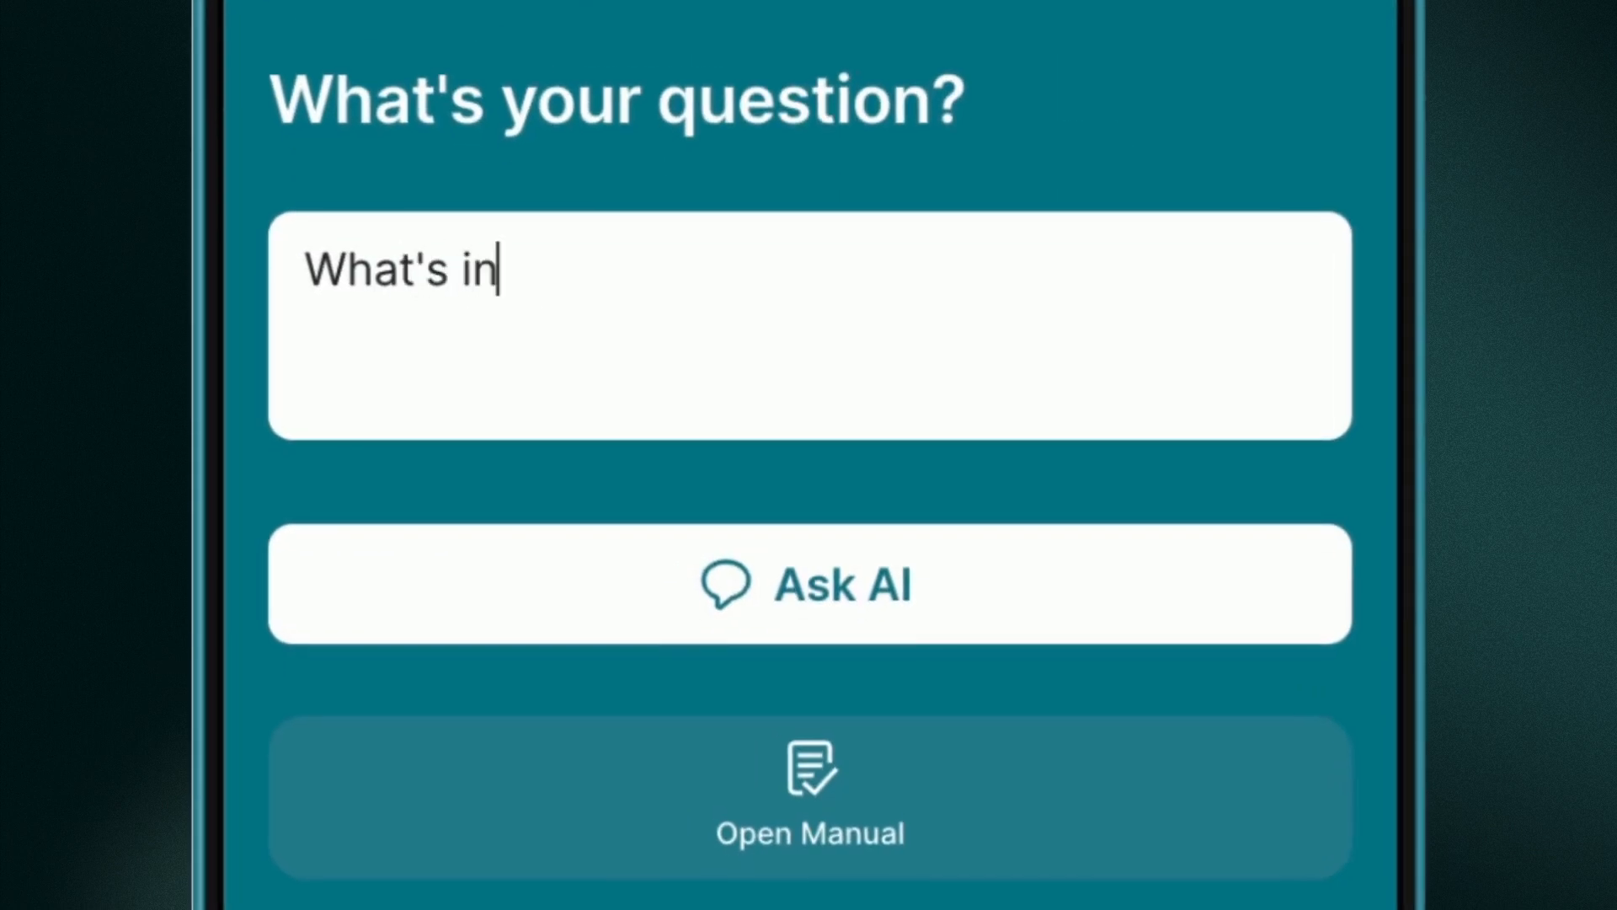
Ask the AI a question, then browse AI actions such as Summarize text.
{"action": "left_click", "coordinate": [809, 584]}
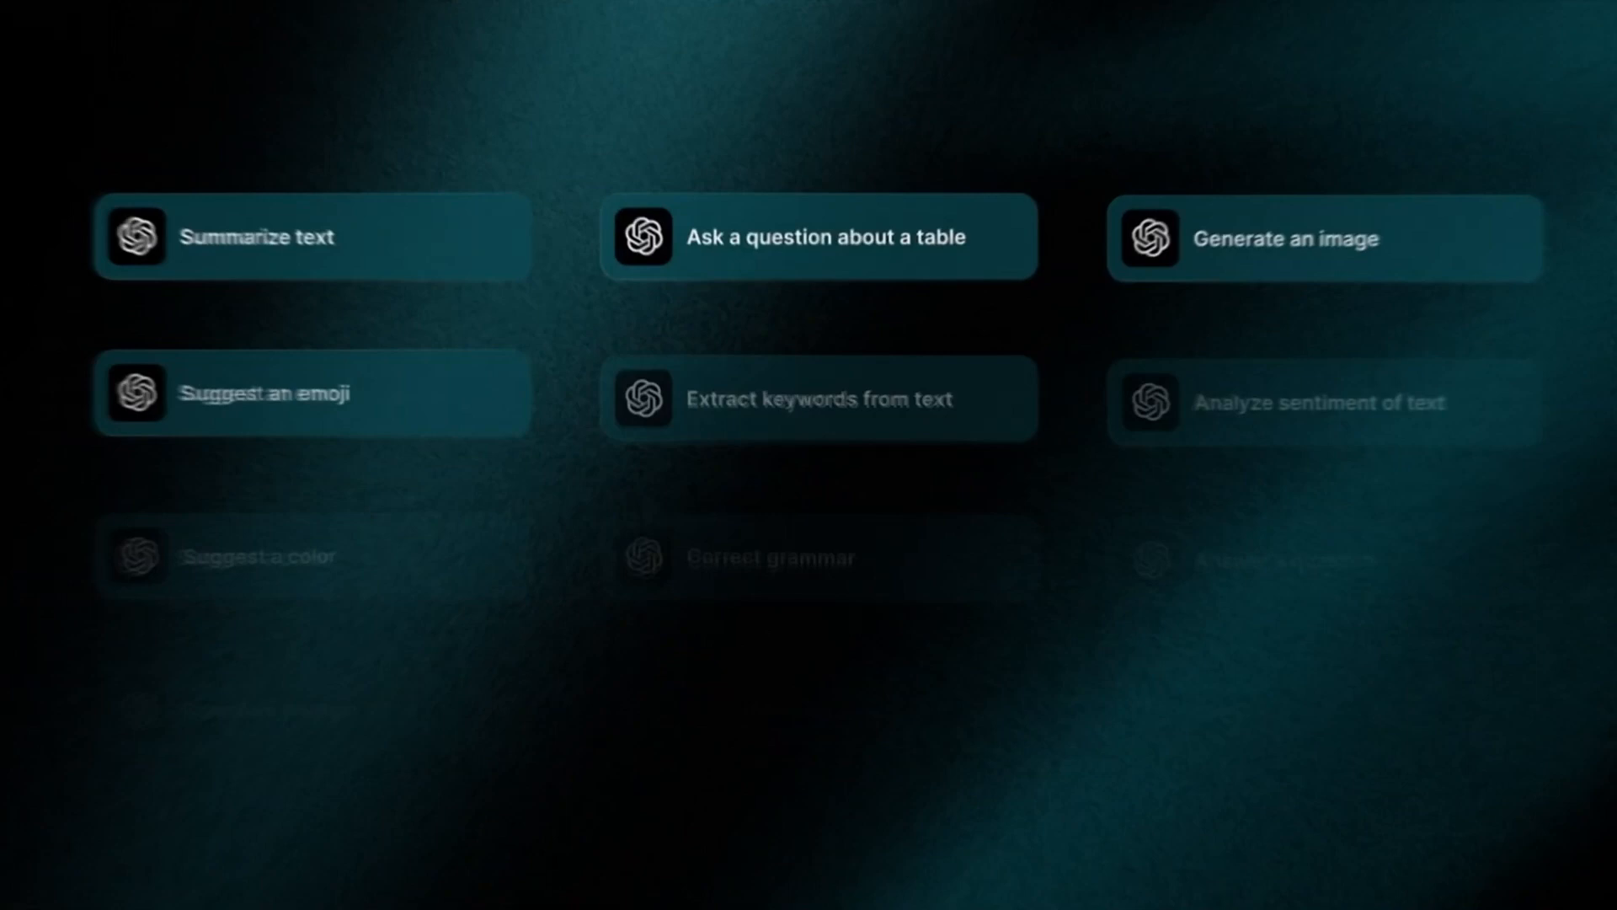
{"action": "left_click", "coordinate": [822, 236]}
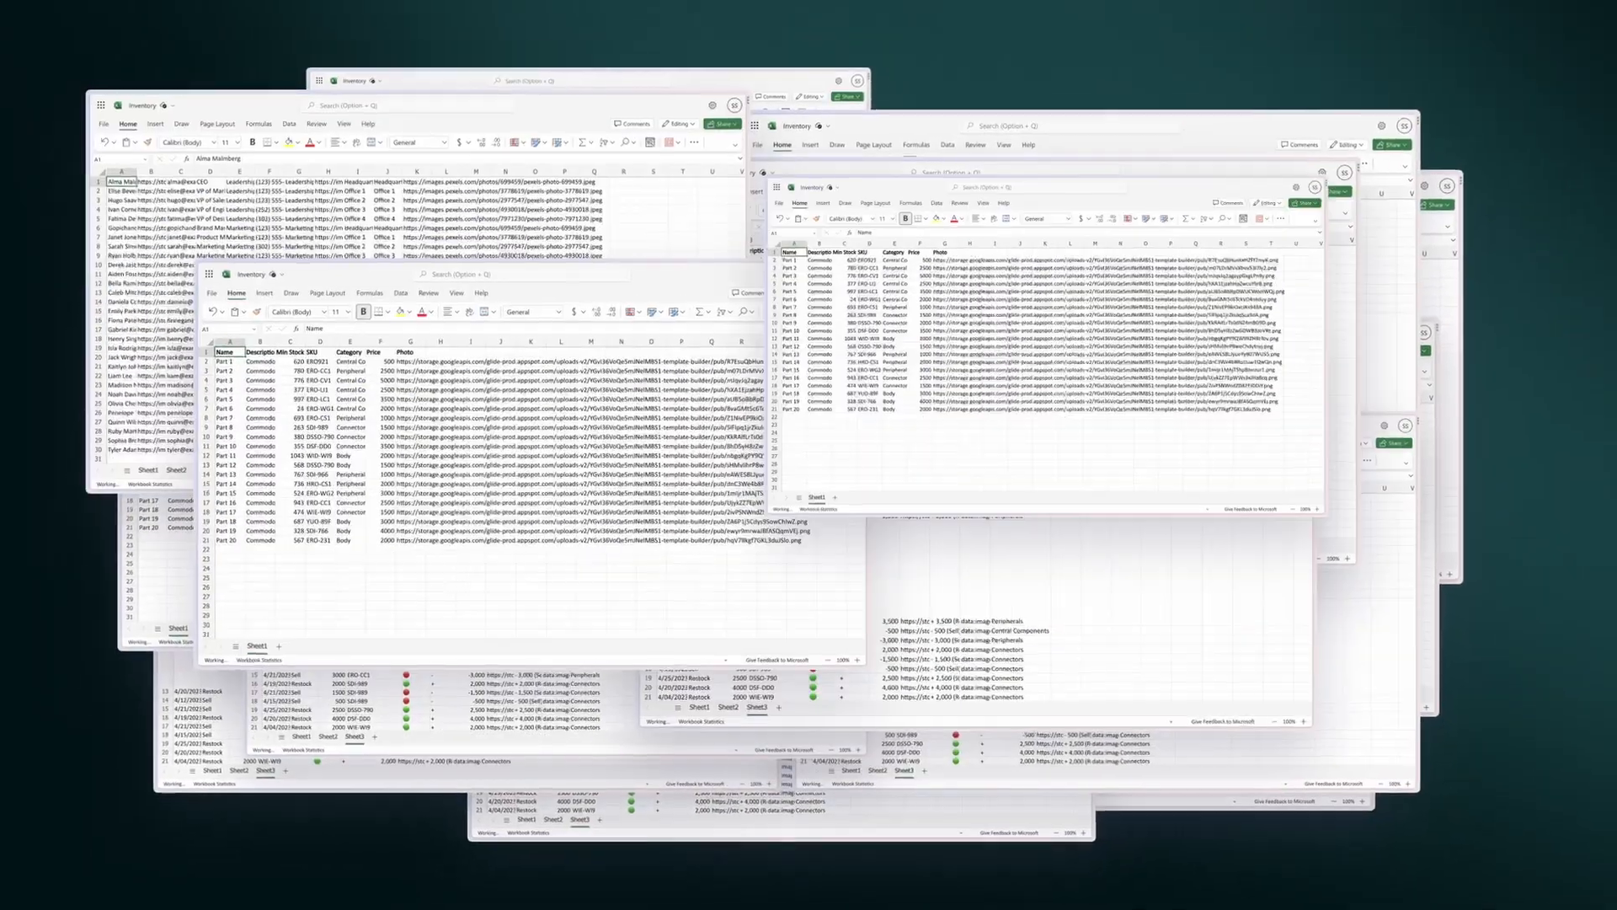